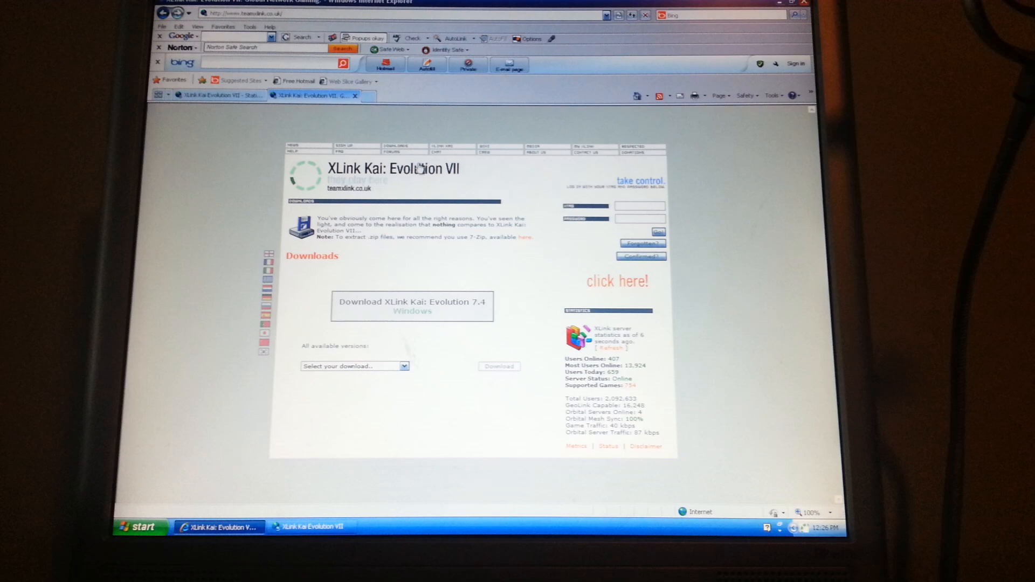
Step: Delete the Jak X Combat Racing network configuration save from Memory Card (PS2)/1 and return
scroll(down, 3)
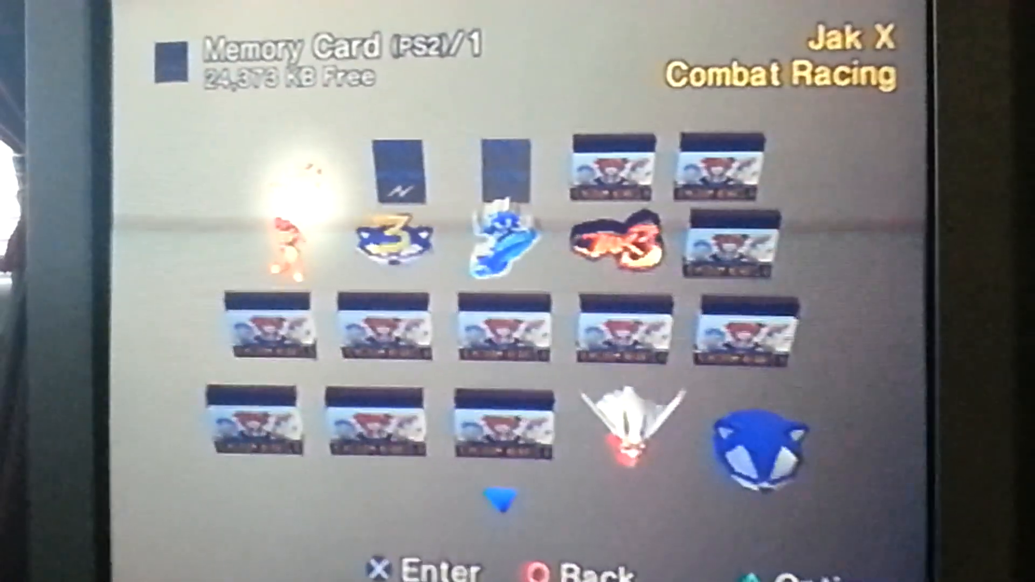
click(380, 165)
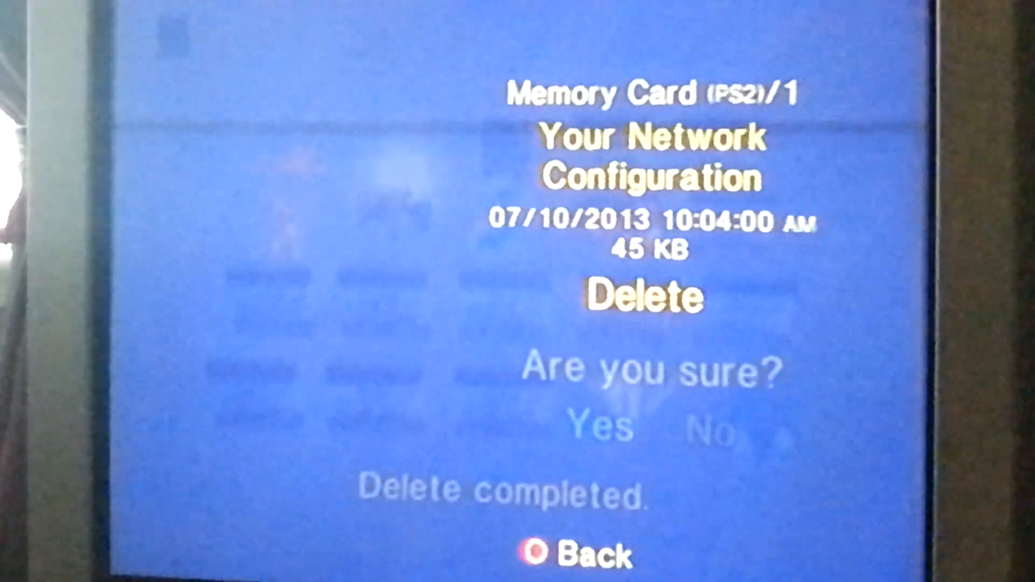
click(577, 553)
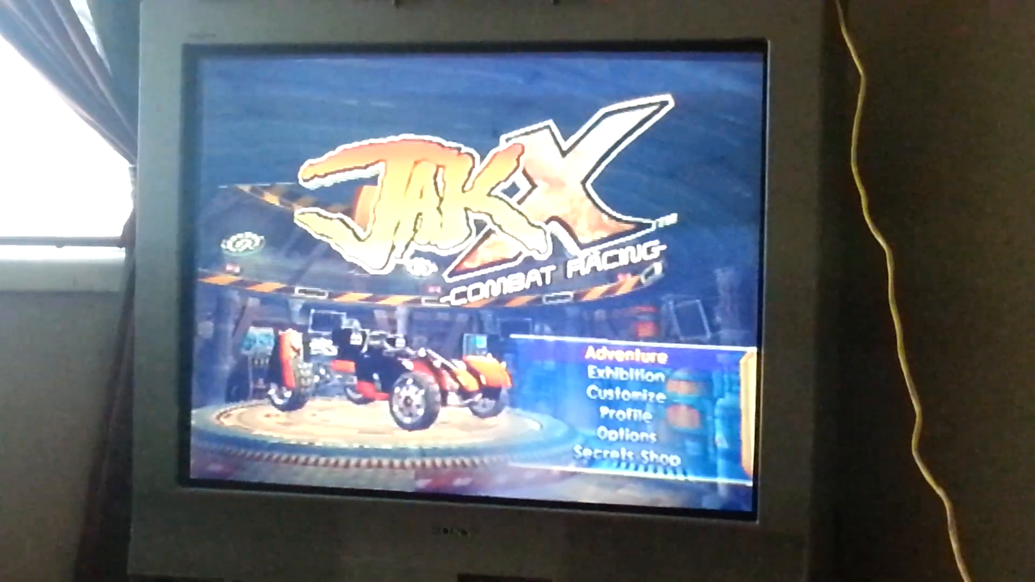
Step: Wait at the Jak X title menu listing Adventure, Exhibition, Customize, Profile and Options
key(down)
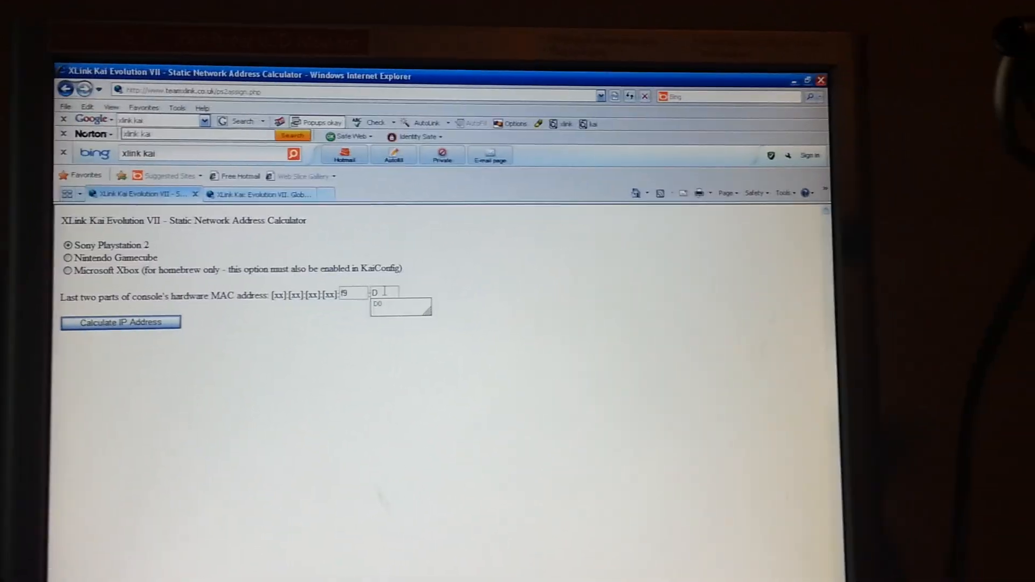
Step: Start entering the last MAC address part for the Sony Playstation 2 in the calculator
click(121, 323)
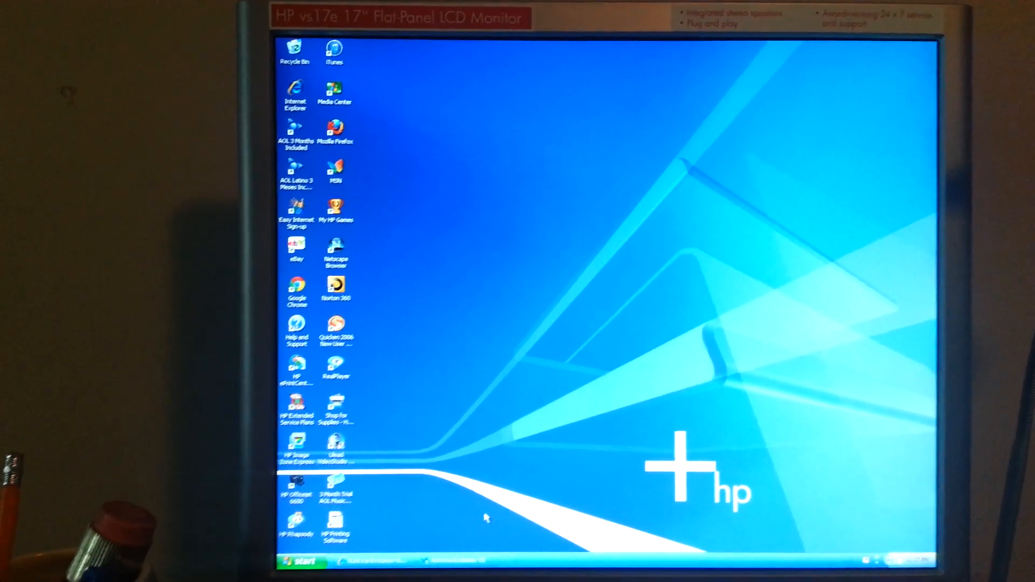
click(300, 563)
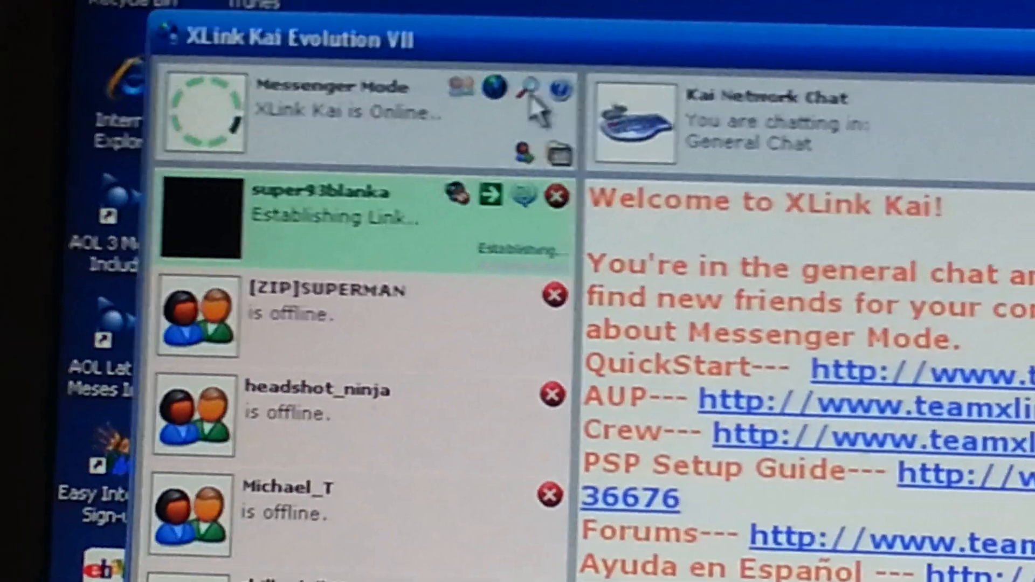
Step: Return Arena Mode to the top-level list of Clans, Gamecube and Playstation 2 arenas
click(512, 91)
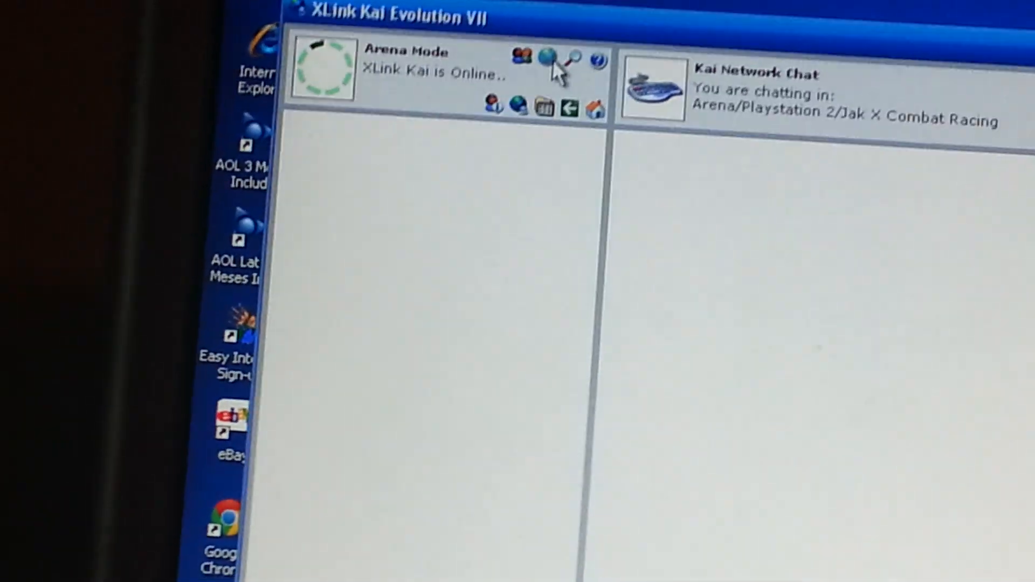
click(547, 59)
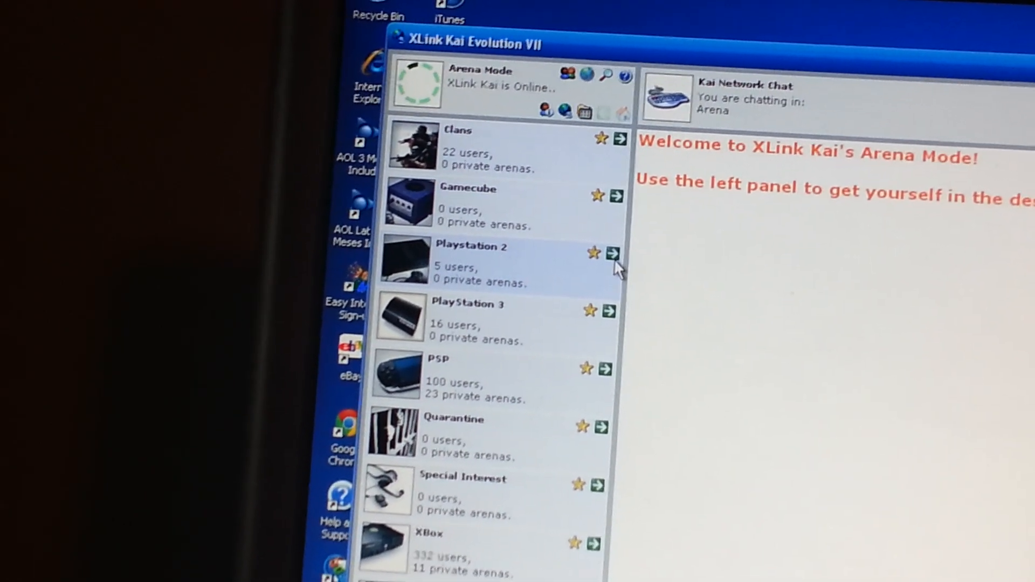
Step: Enter the Playstation 2 arena and scroll its game list down to Jak X Combat Racing
click(610, 253)
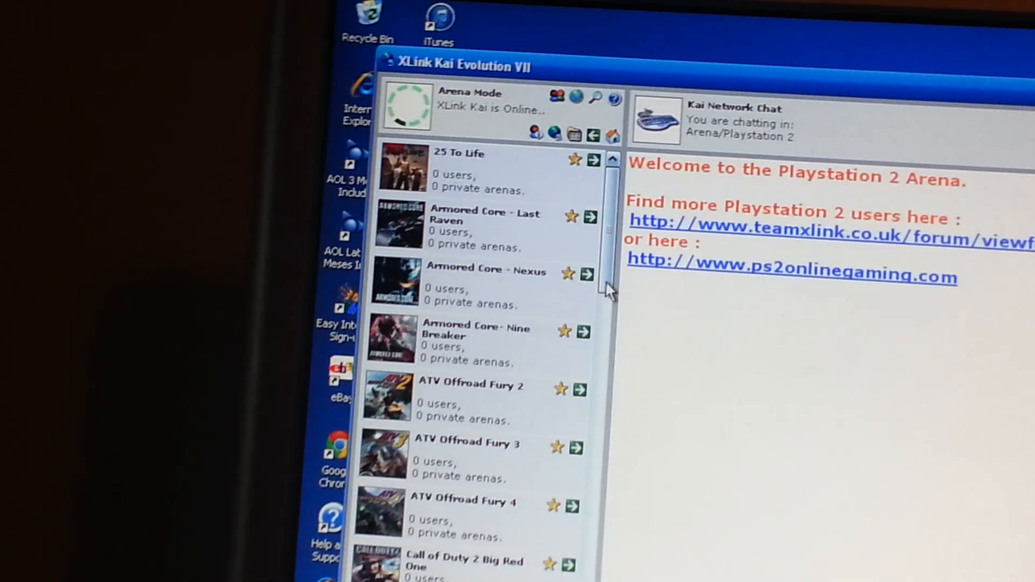
scroll(down, 3)
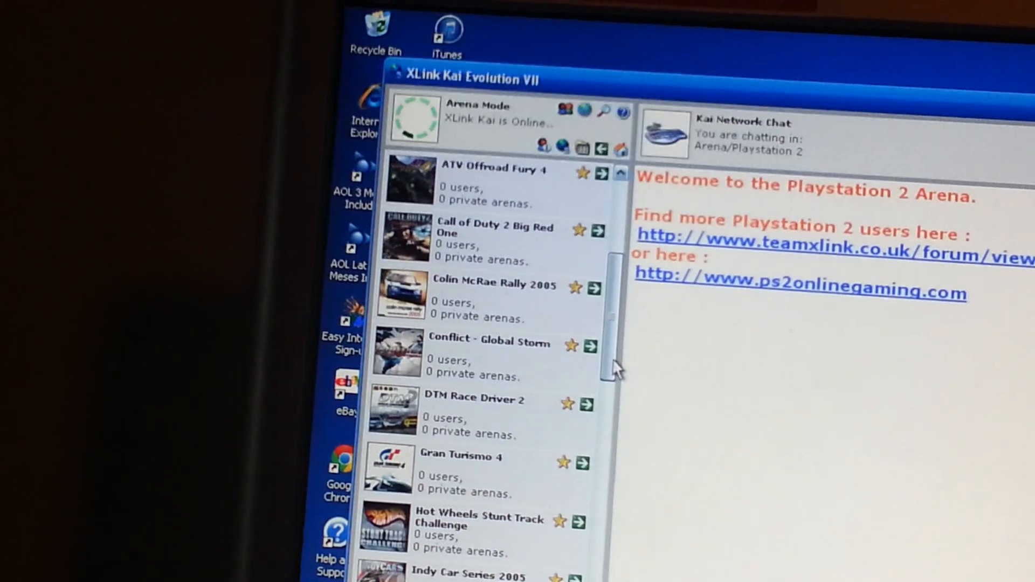
scroll(down, 3)
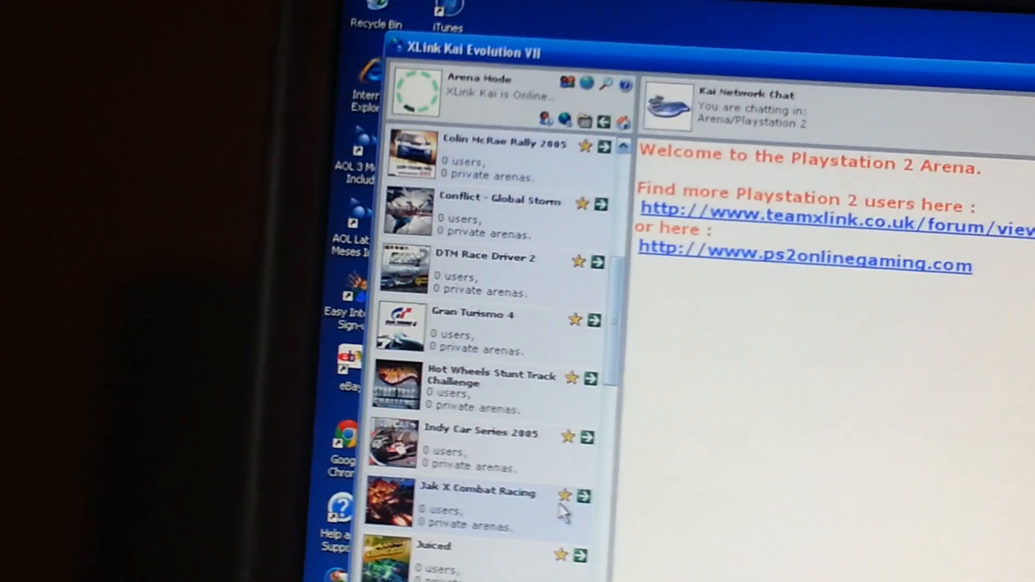
click(583, 496)
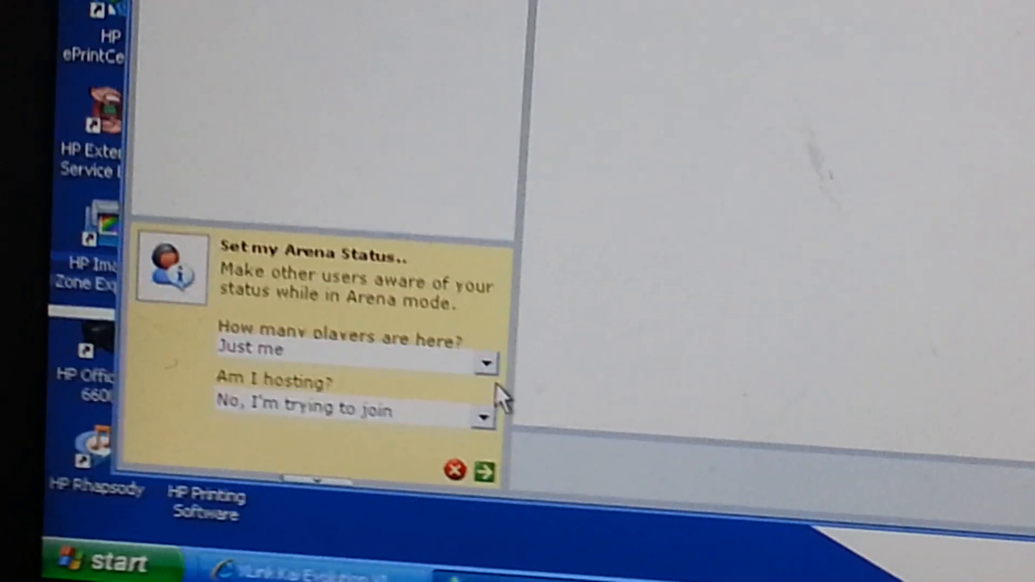
Step: Set the Jak X Combat Racing arena status to Just me, trying to join
click(484, 471)
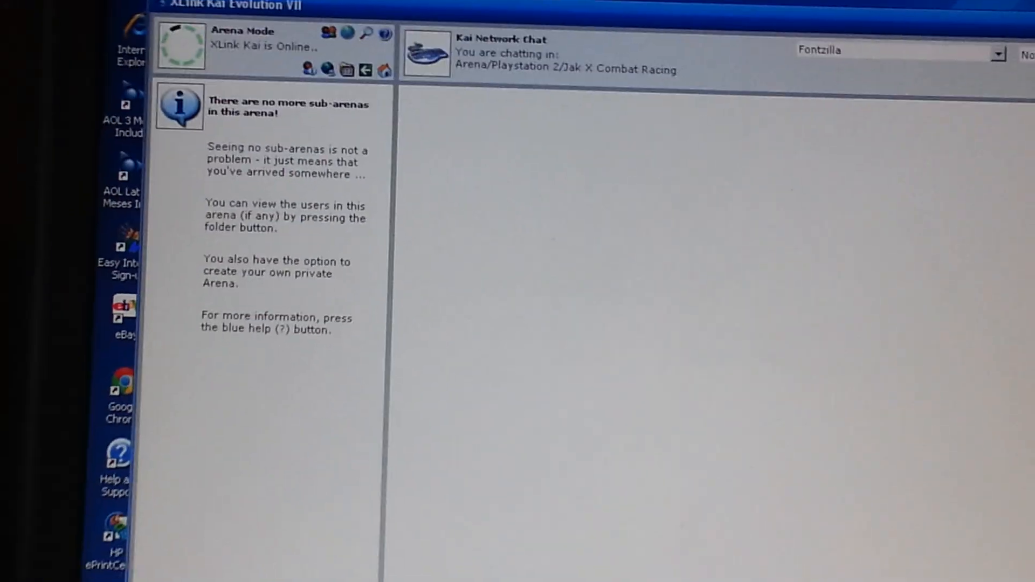